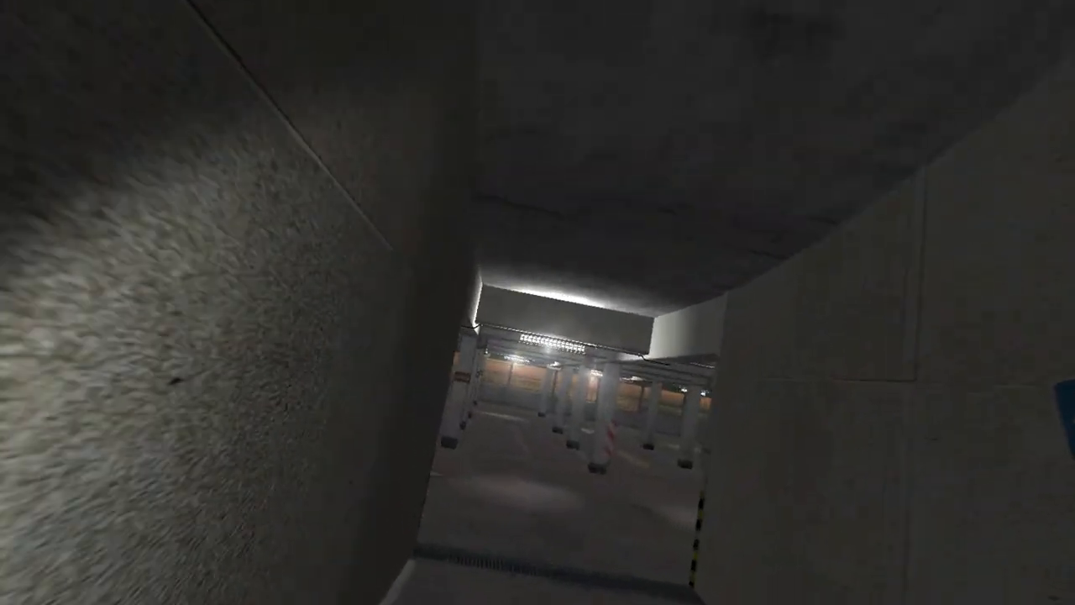
mouse_move(538, 303)
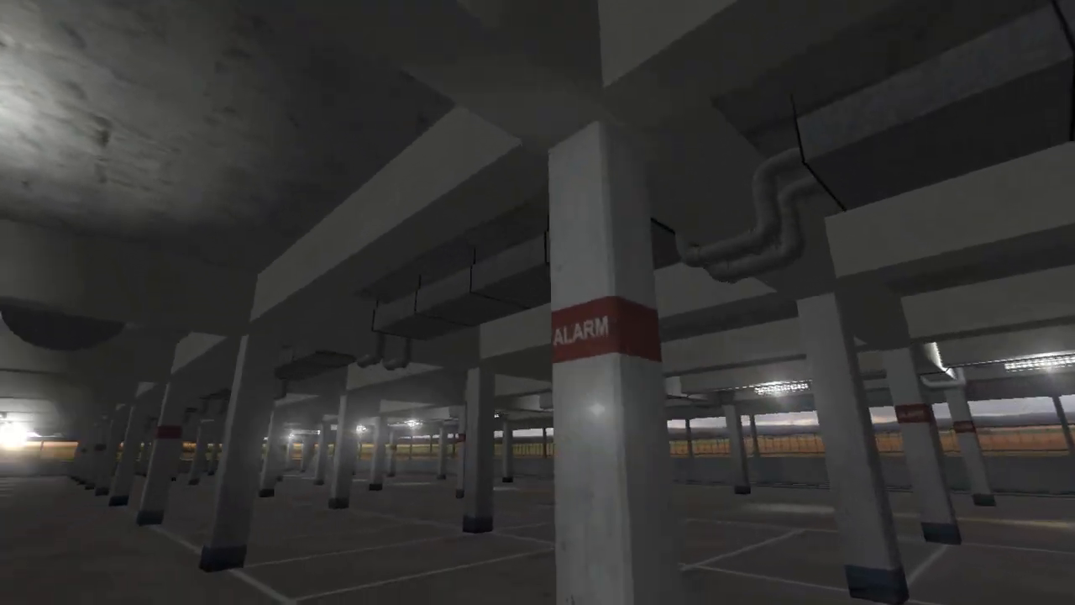